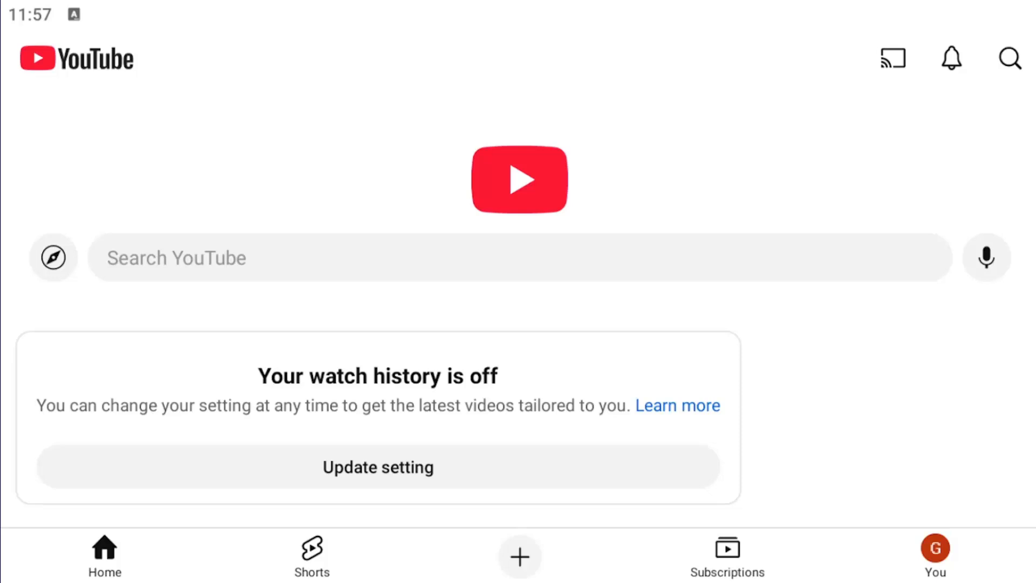
mouse_move(955, 54)
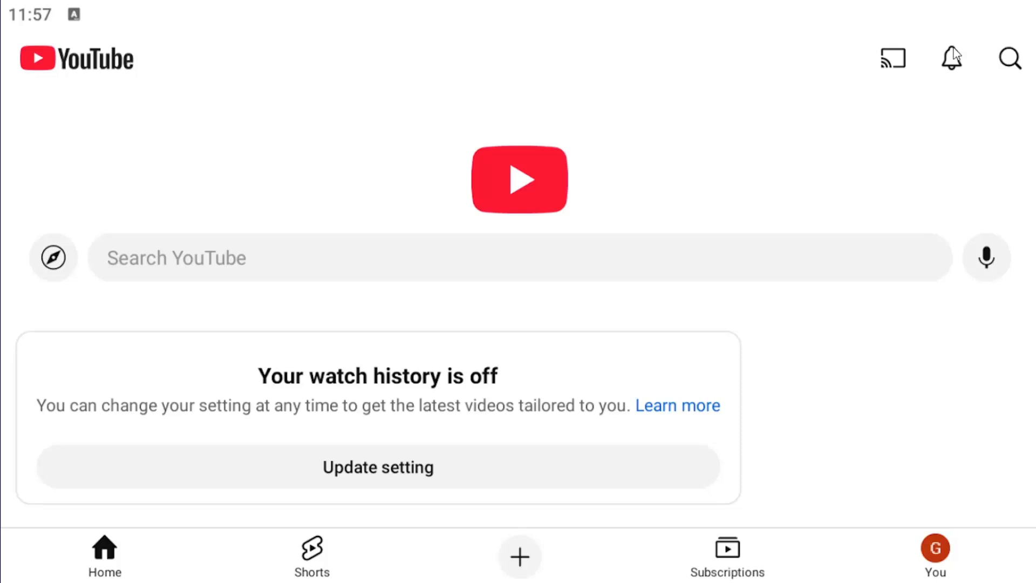
mouse_move(952, 62)
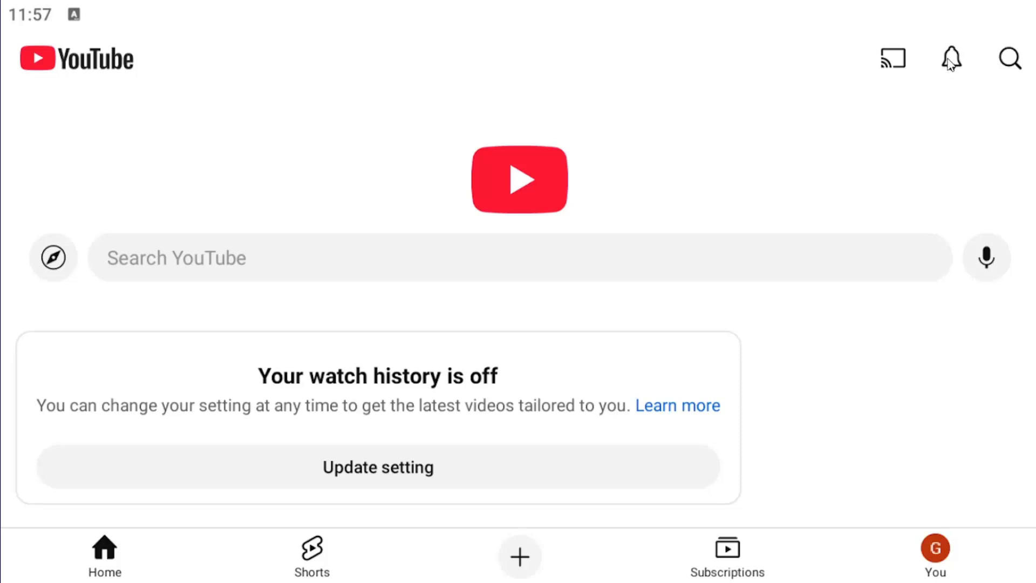
Open the Notifications page from the bell icon, showing empty All and Mentions tabs
click(951, 58)
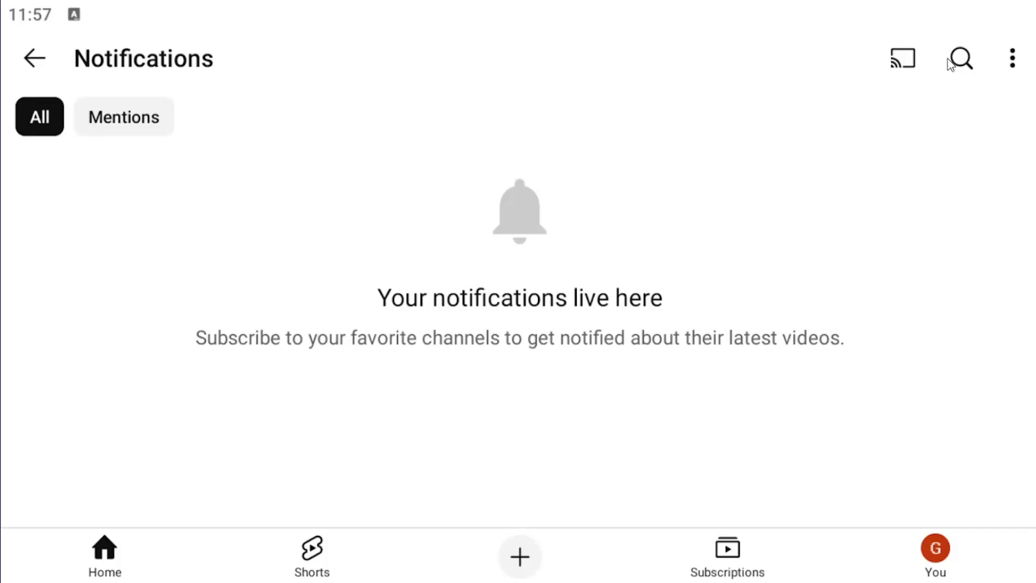
mouse_move(493, 373)
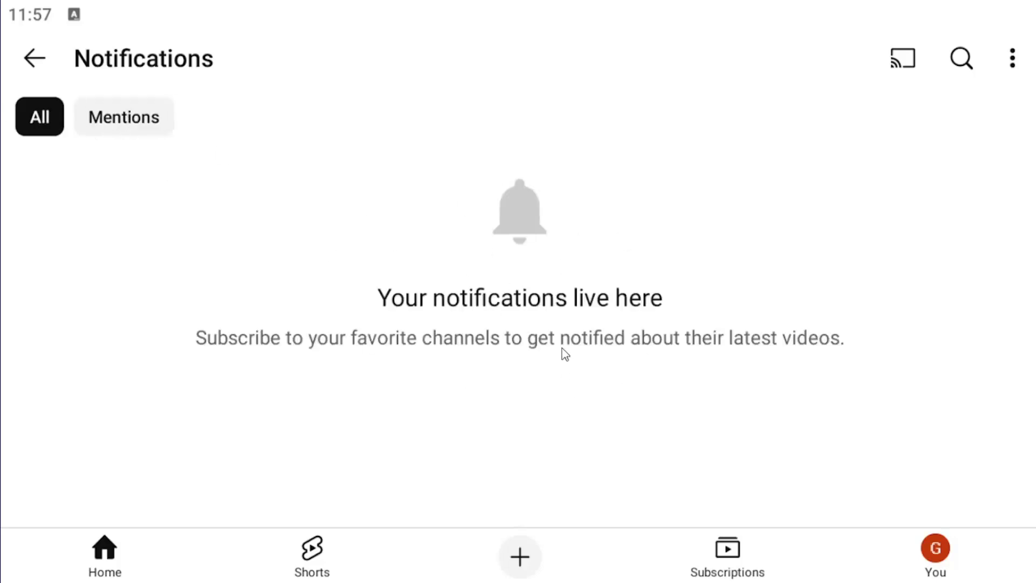
mouse_move(348, 368)
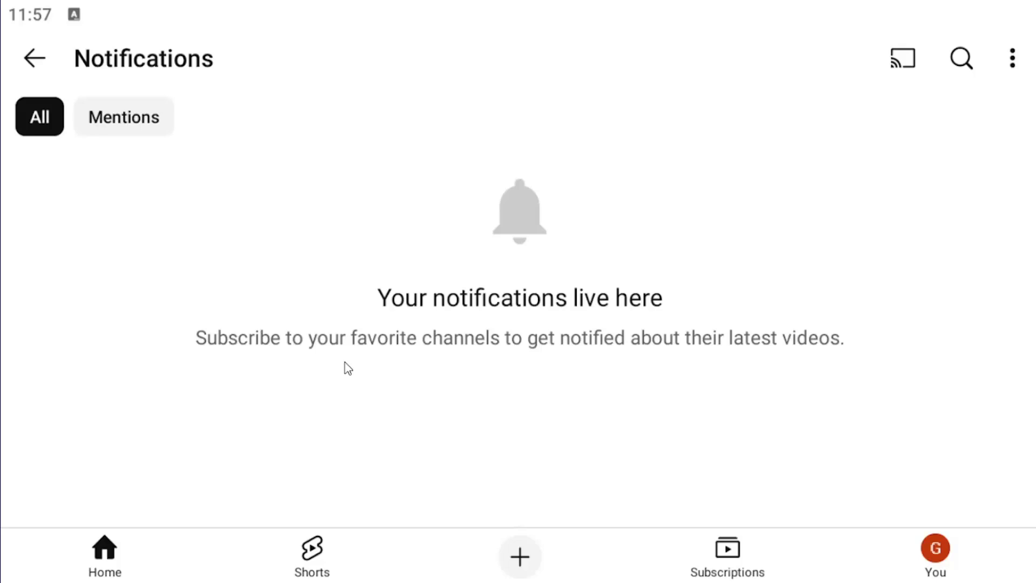